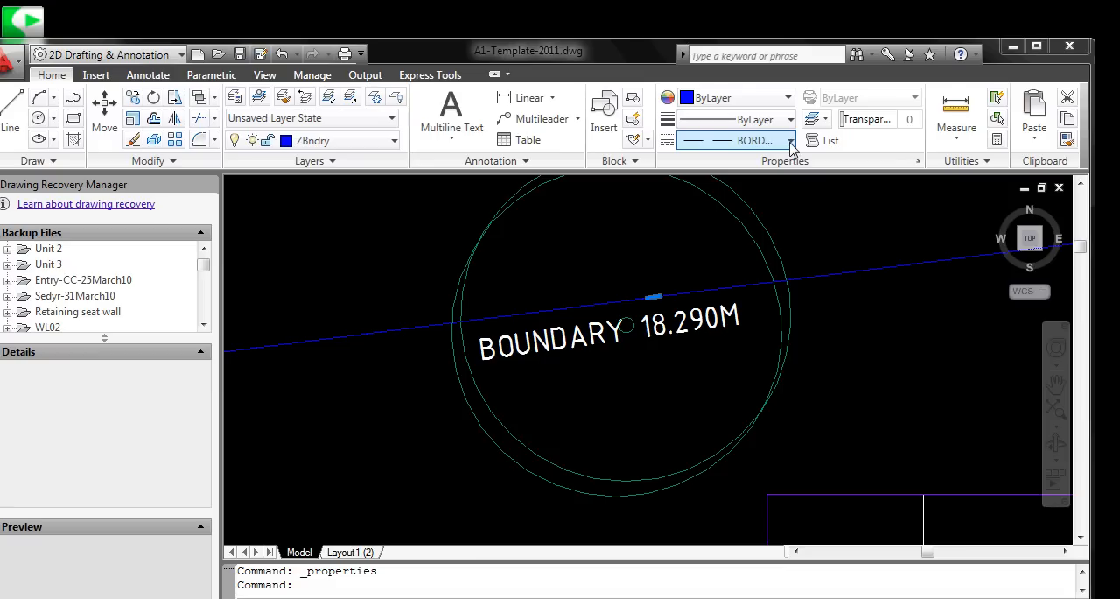
Step: Review the available linetypes in the Linetype Manager without changing anything
left_click(790, 140)
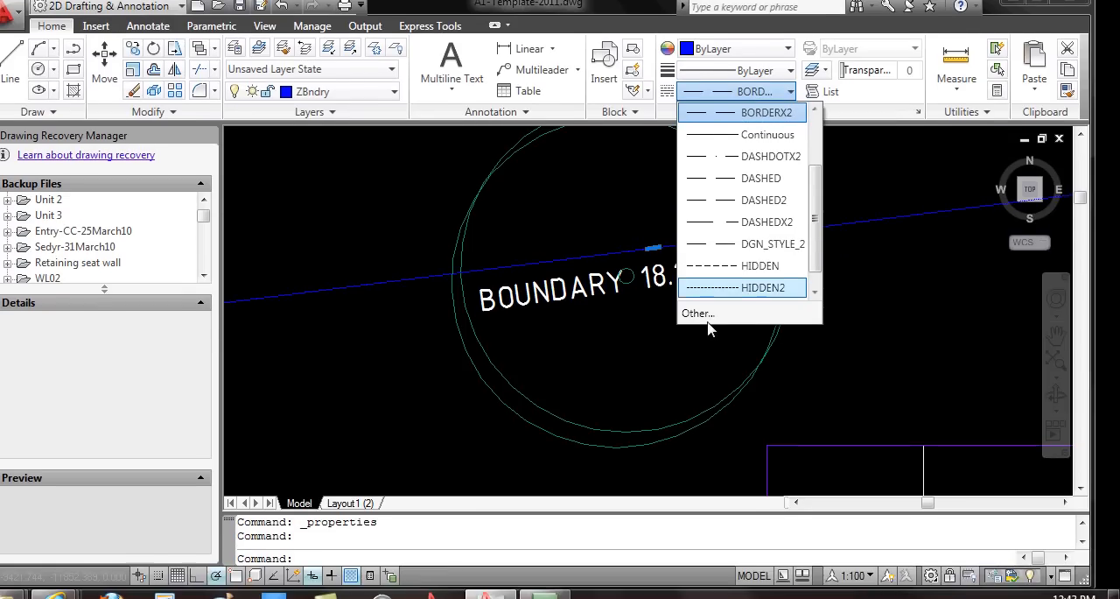
left_click(696, 311)
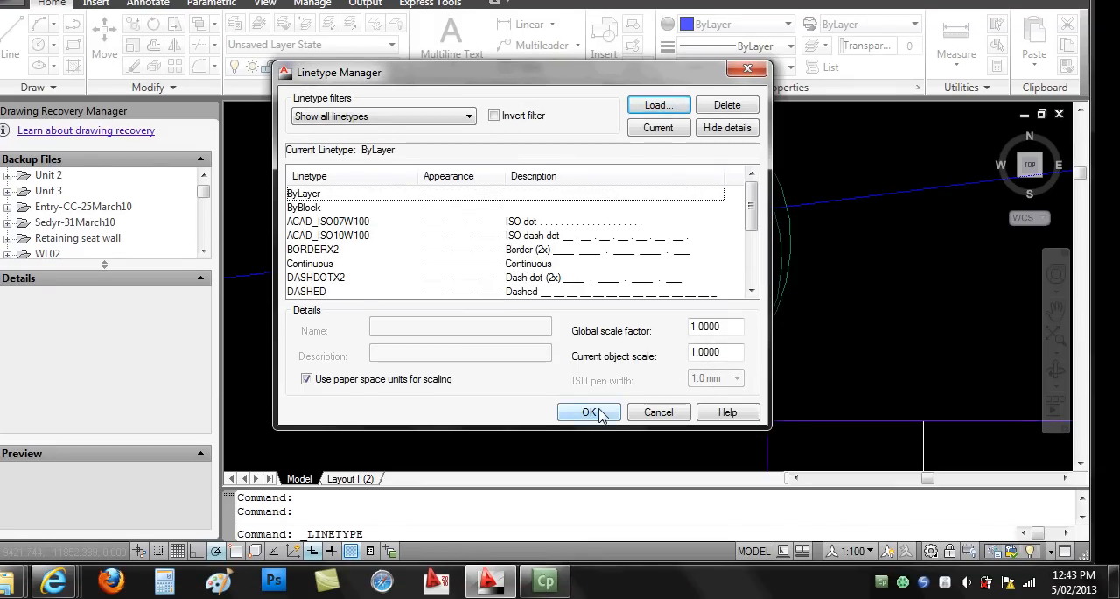
left_click(588, 412)
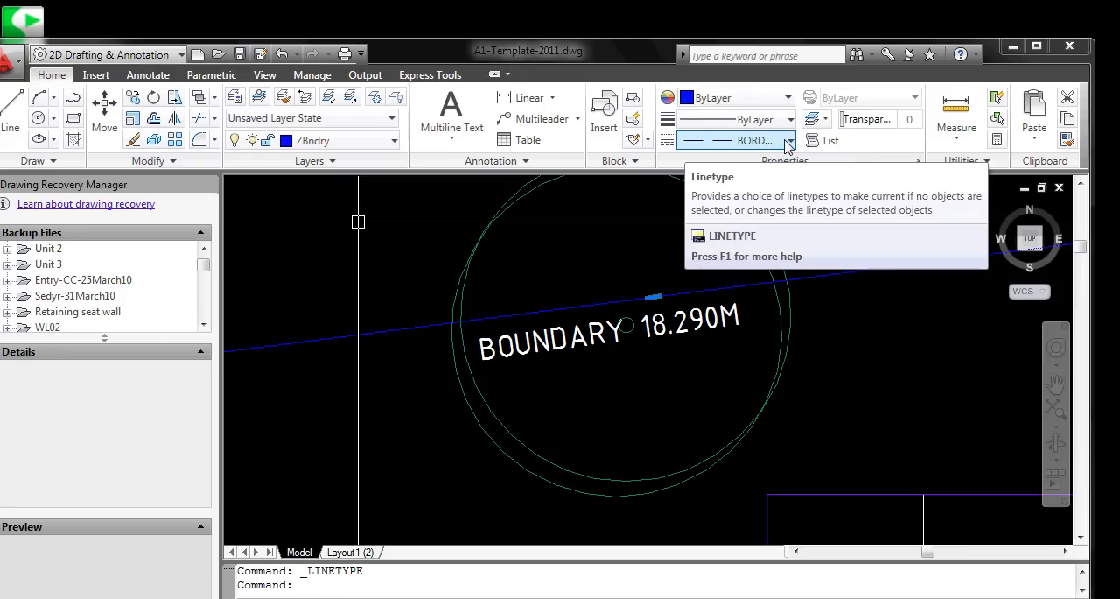
left_click(787, 140)
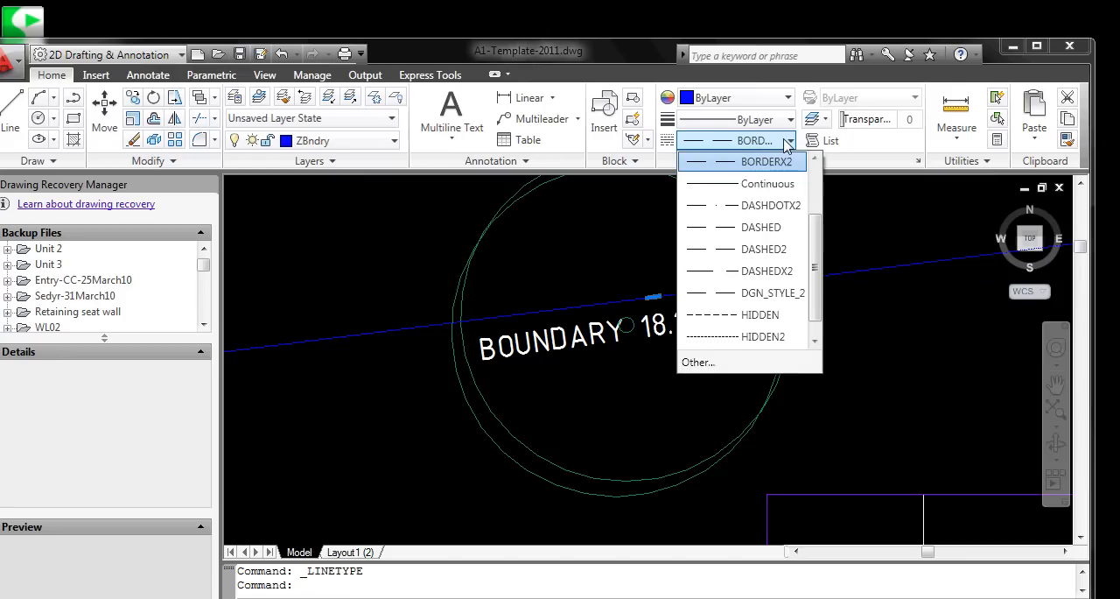
left_click(753, 161)
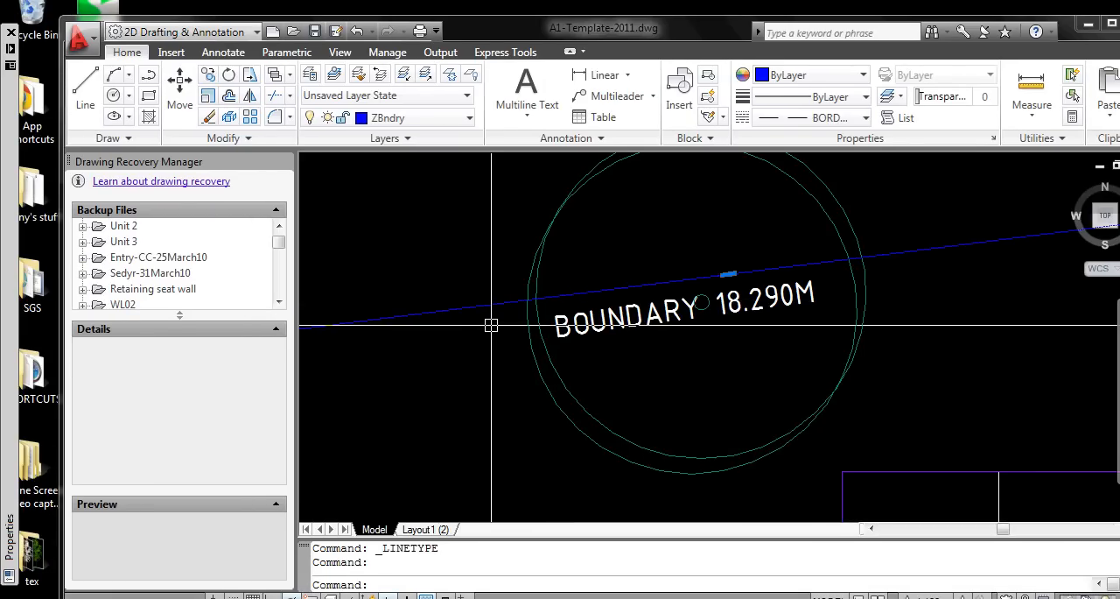
mouse_move(479, 306)
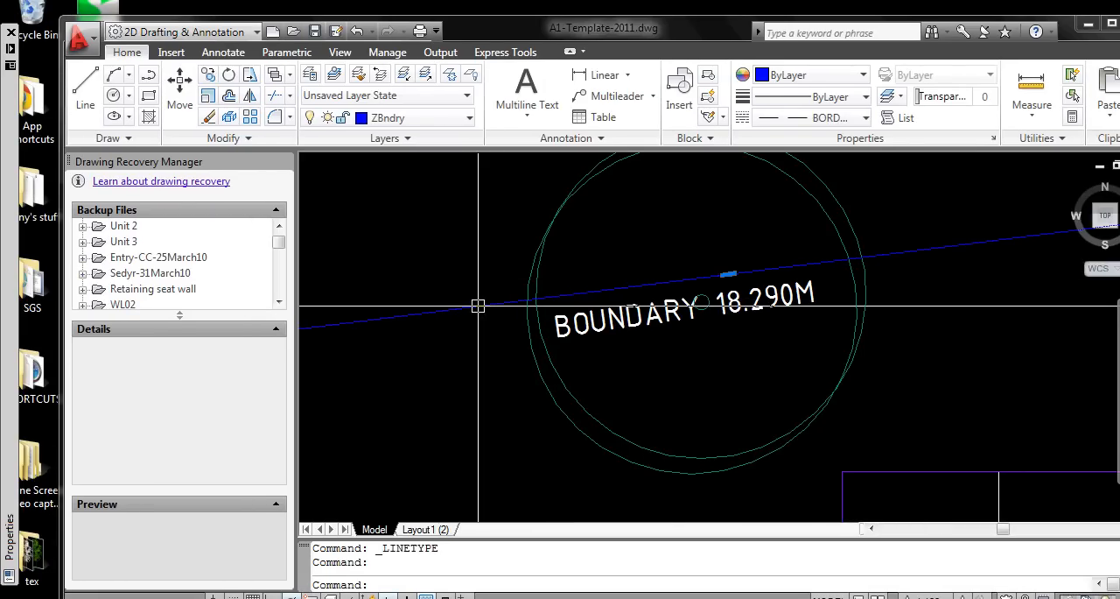
Step: Set the boundary polyline's linetype scale to 30 via its Properties
right_click(700, 307)
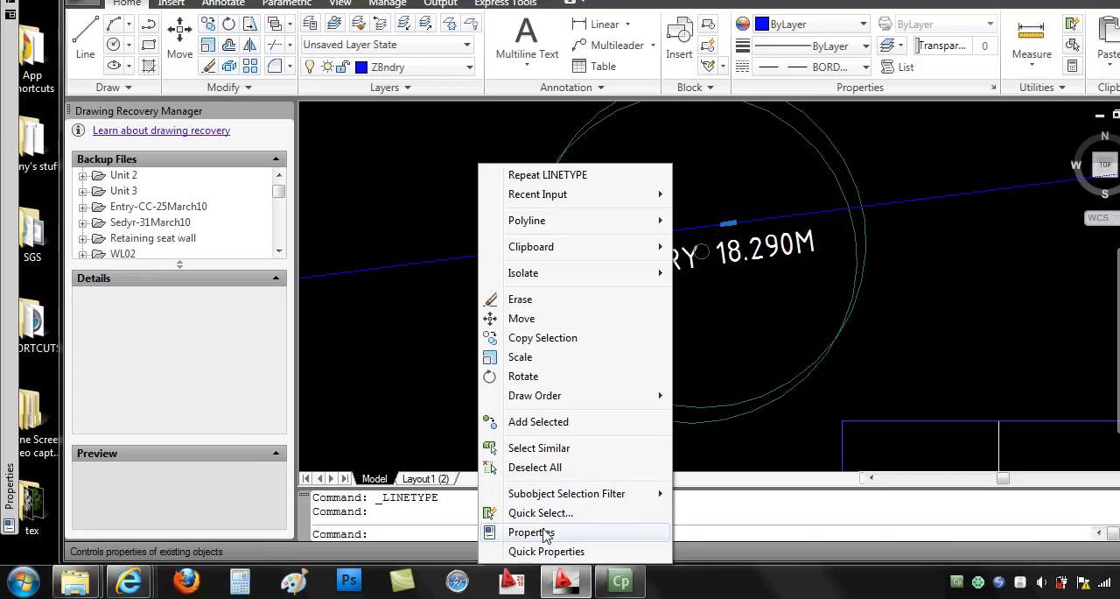
left_click(532, 532)
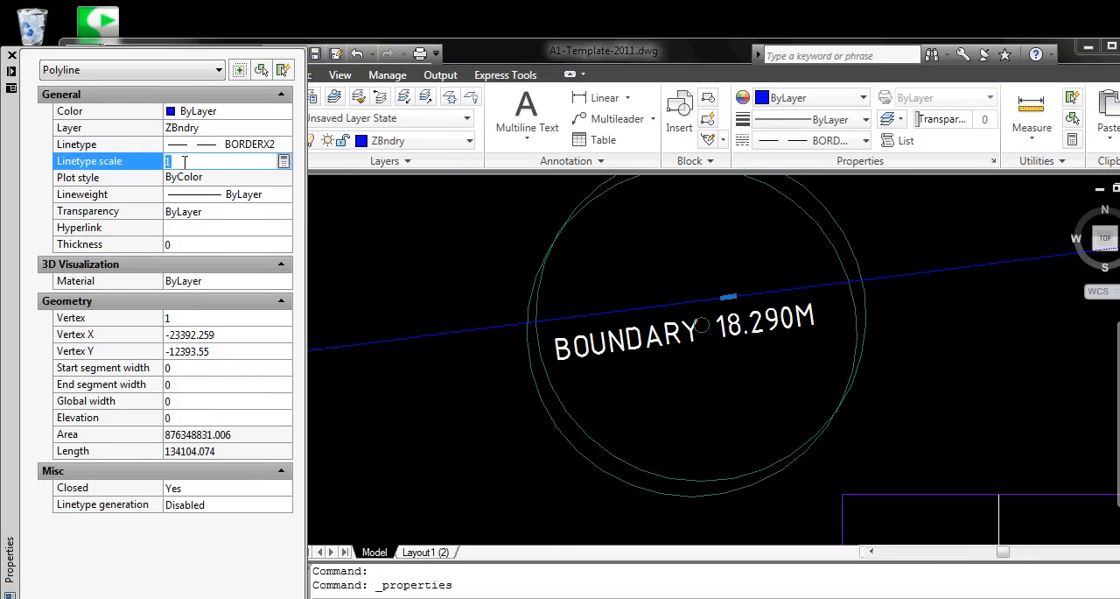
type("30")
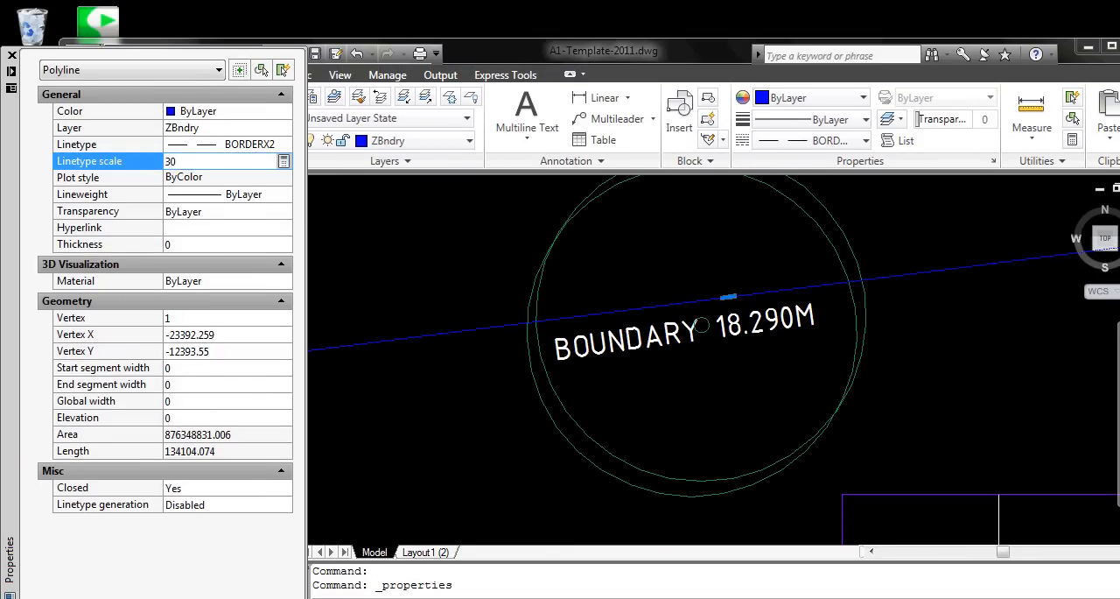
left_click(105, 176)
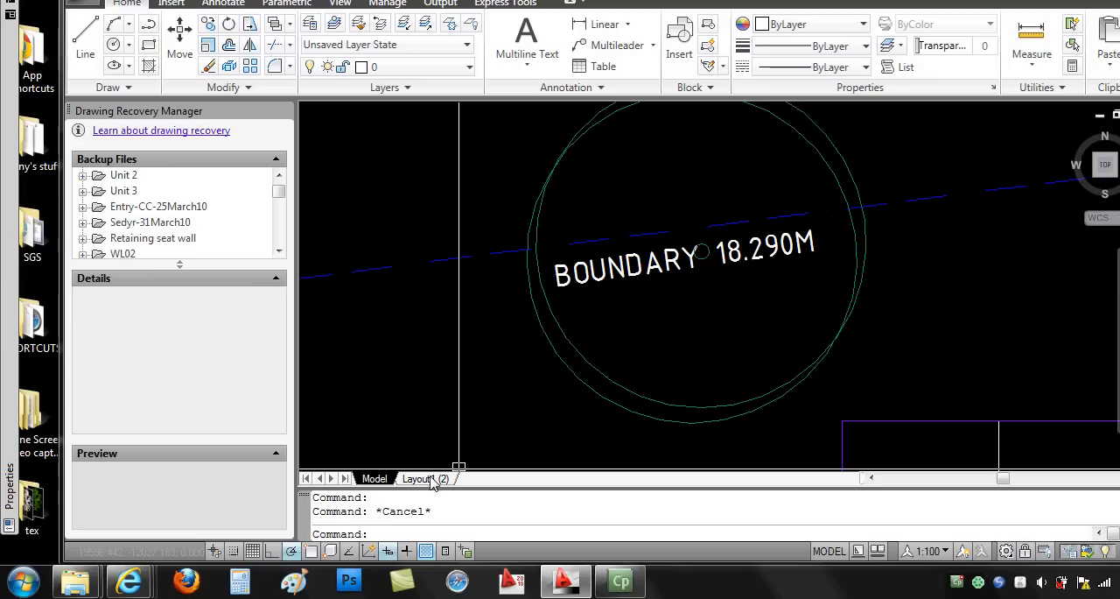
Step: Switch to Layout1 and regenerate the drawing with RE
left_click(418, 480)
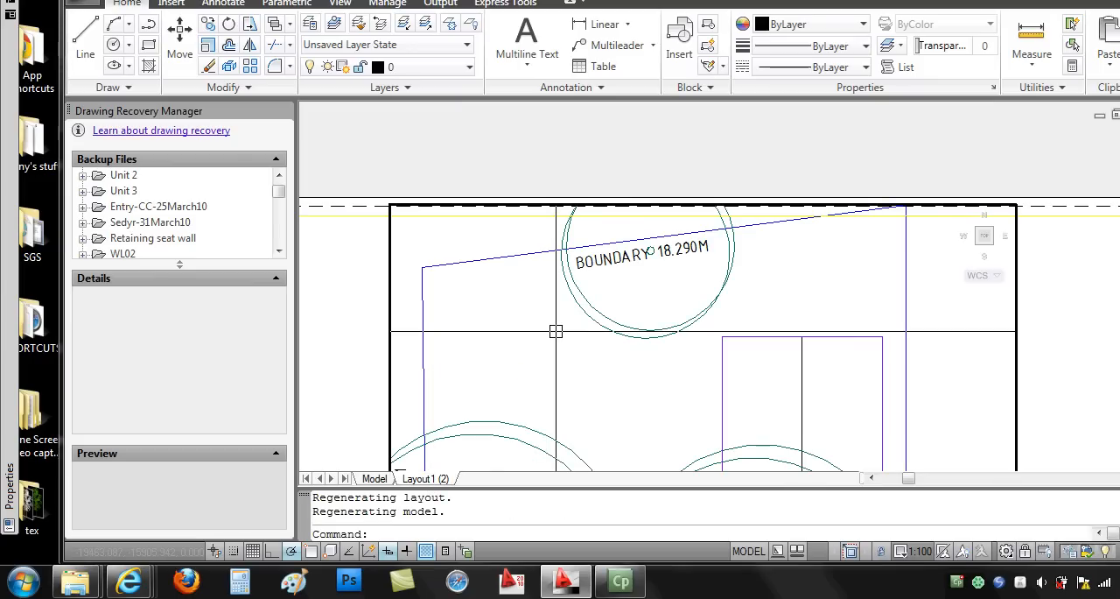
type("re")
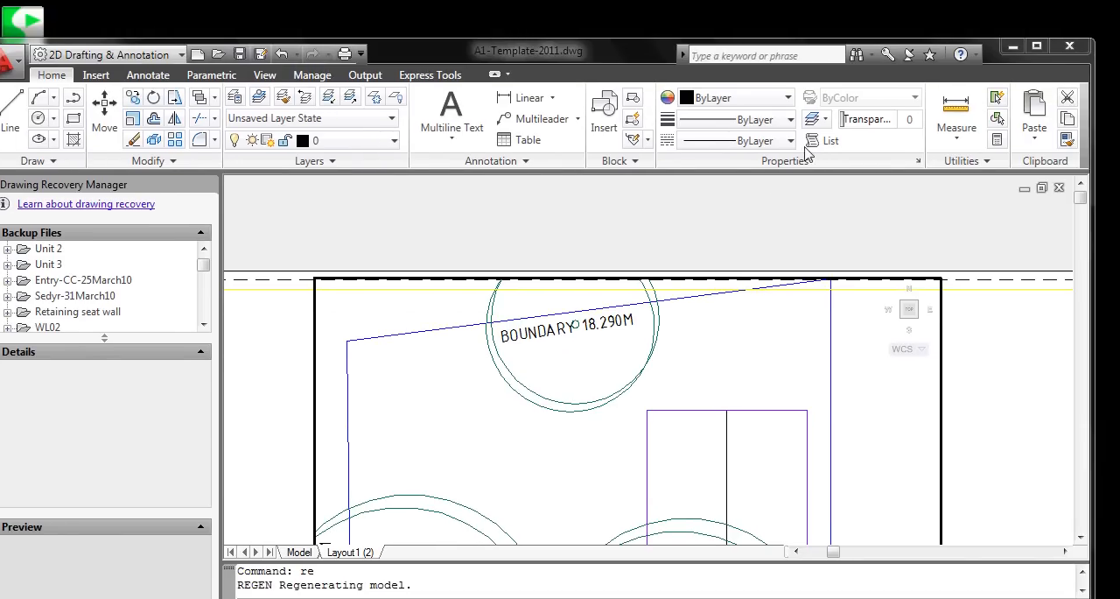
Step: Turn off 'Use paper space units for scaling' in the Linetype Manager and regenerate
left_click(787, 140)
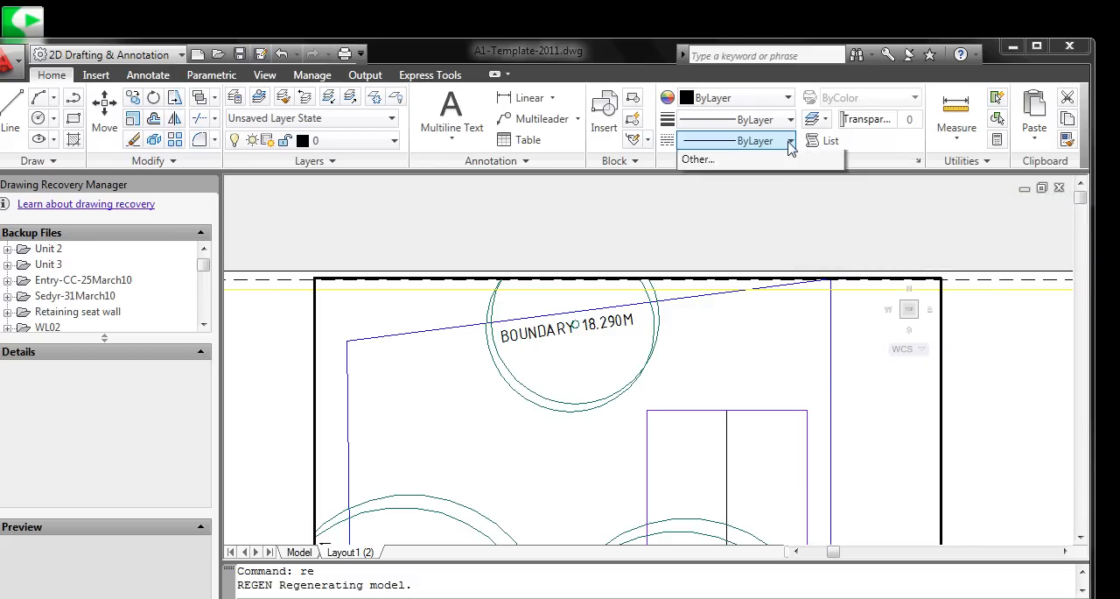
left_click(697, 160)
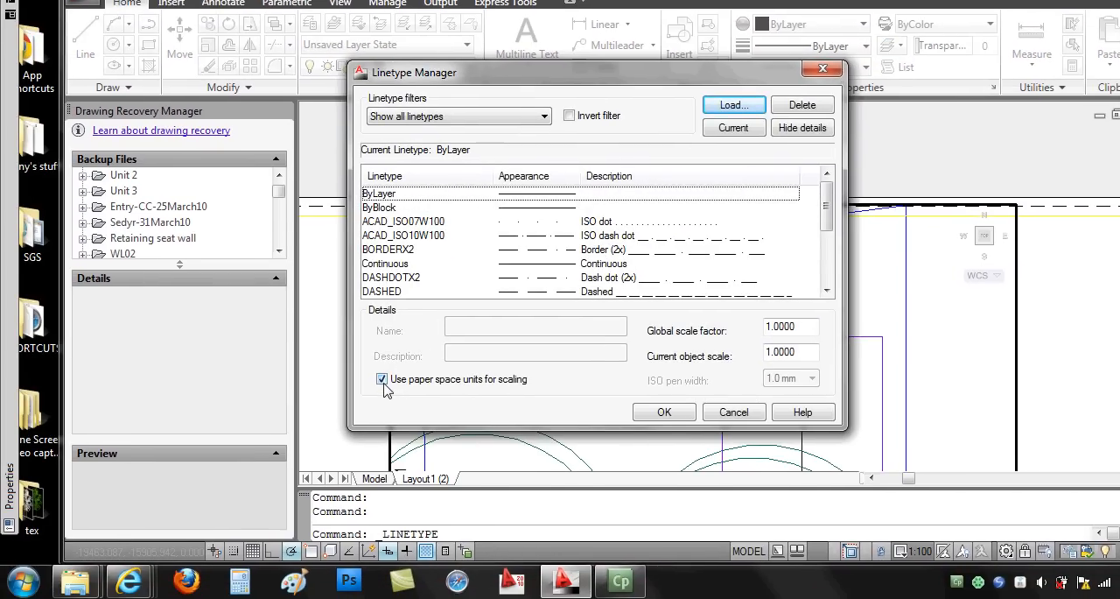
left_click(381, 378)
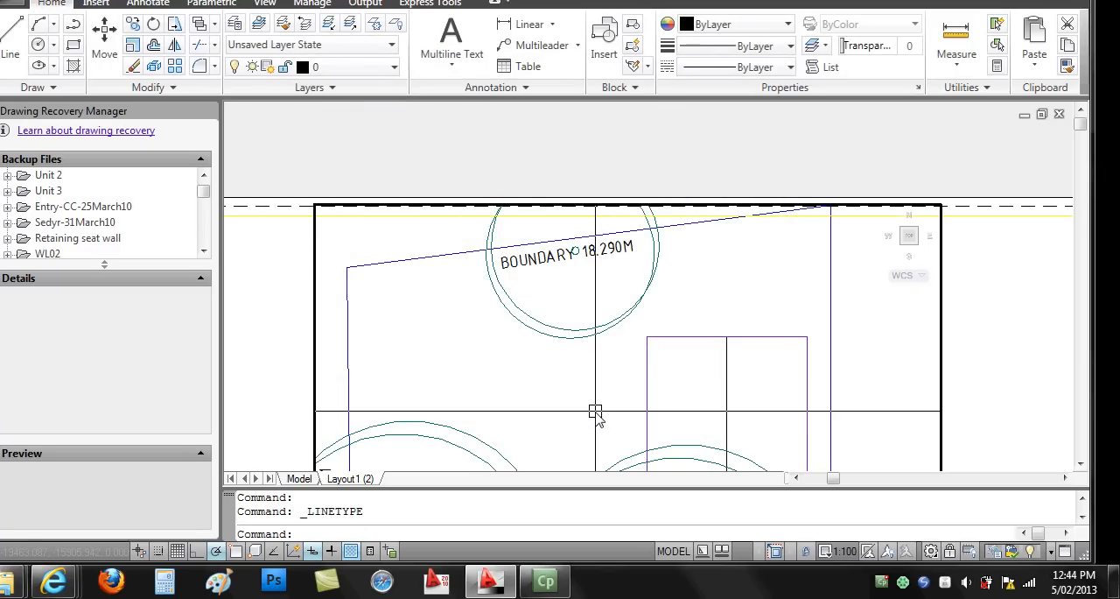
type("re")
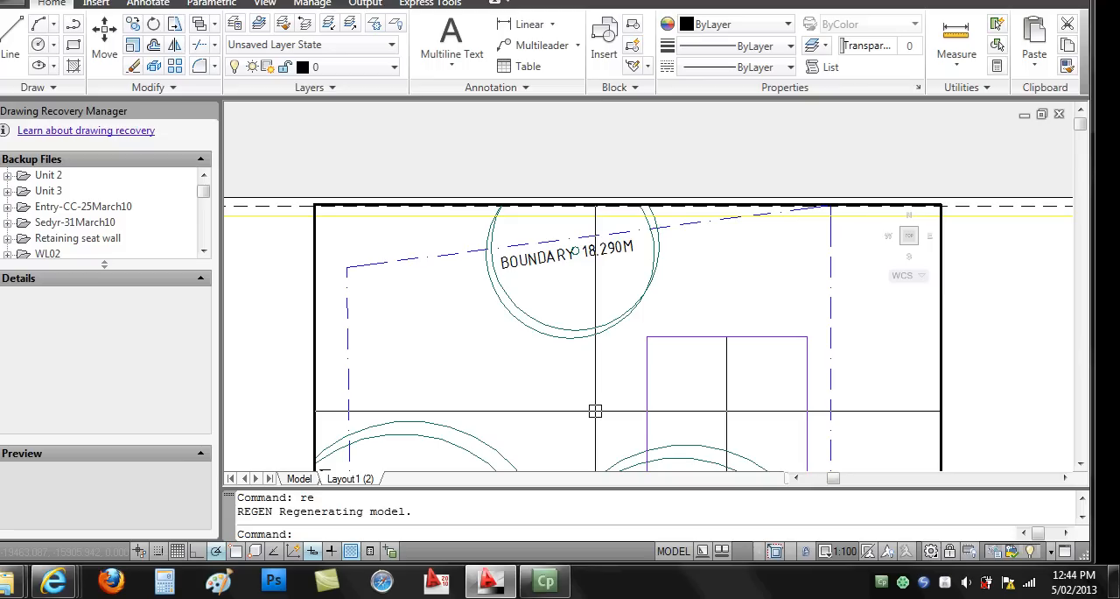